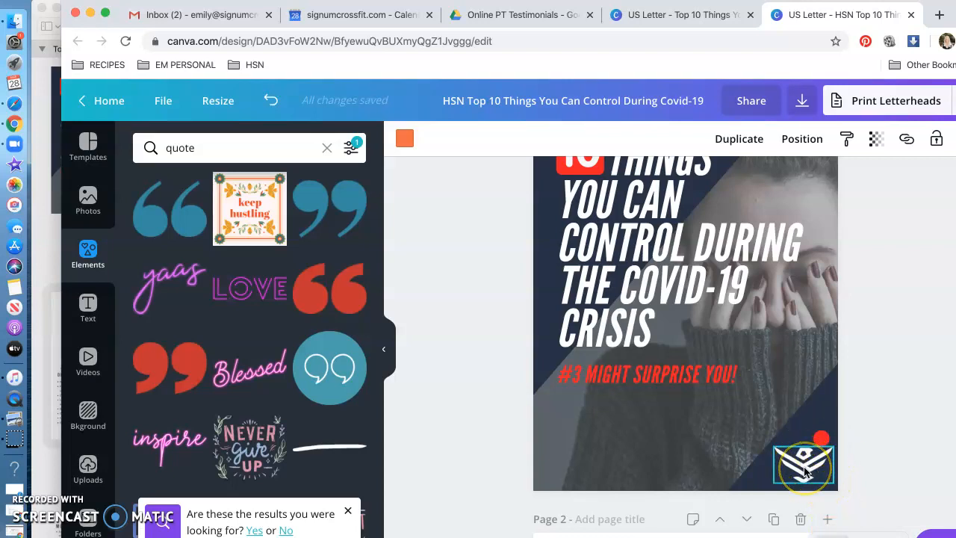
Step: Back in Canva, move to the Nourish page and inspect the recipe button's link
{"action": "left_click", "coordinate": [803, 467]}
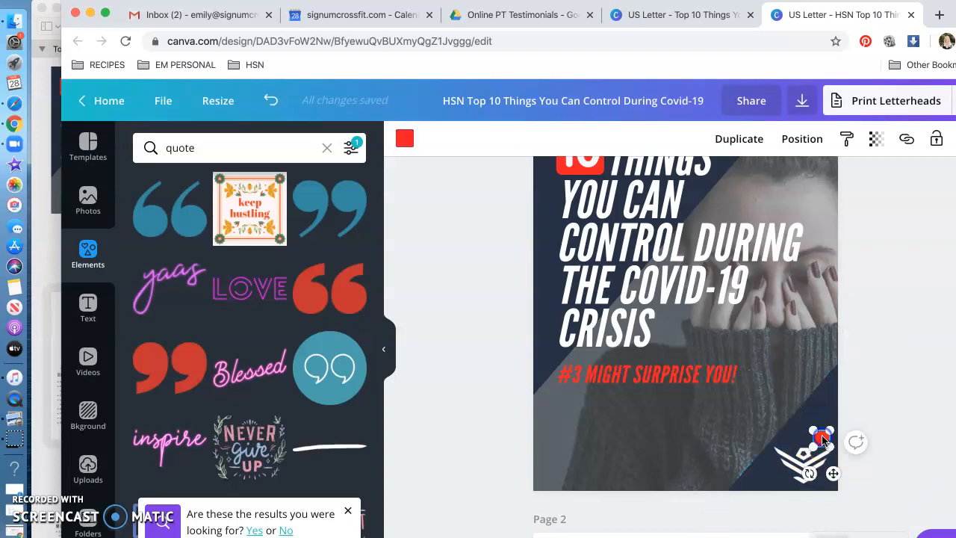
{"action": "scroll", "scroll_direction": "down", "scroll_amount": 3}
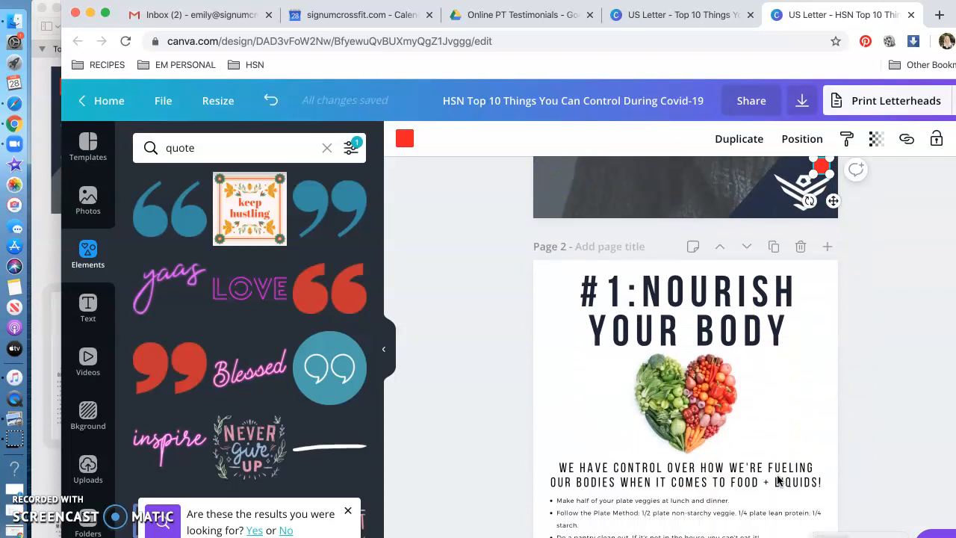
{"action": "scroll", "scroll_direction": "down", "scroll_amount": 3}
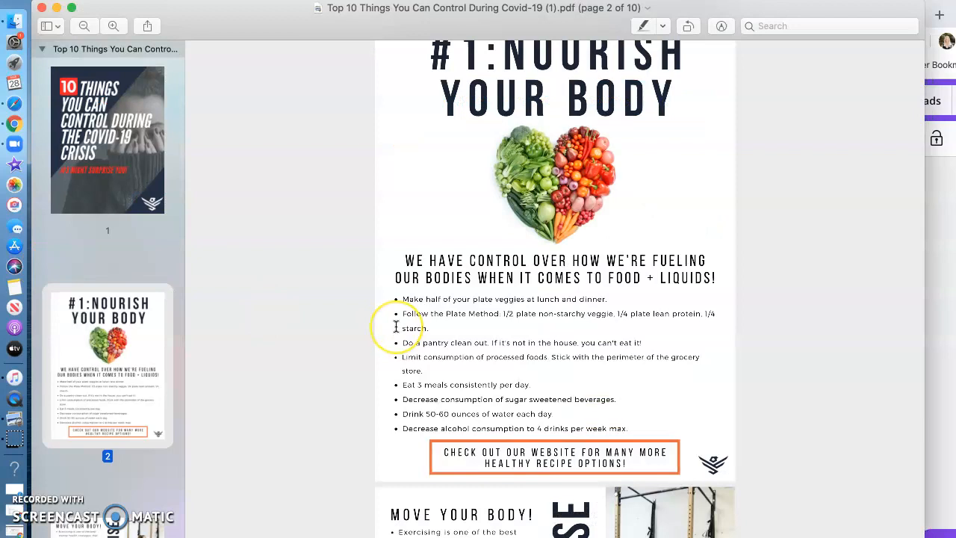
{"action": "scroll", "scroll_direction": "up", "scroll_amount": 3}
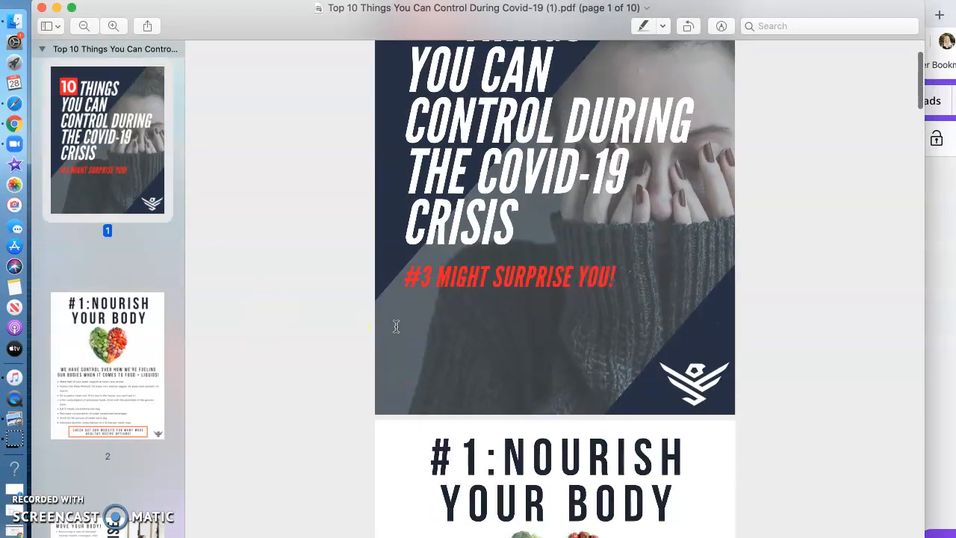
{"action": "scroll", "scroll_direction": "down", "scroll_amount": 3}
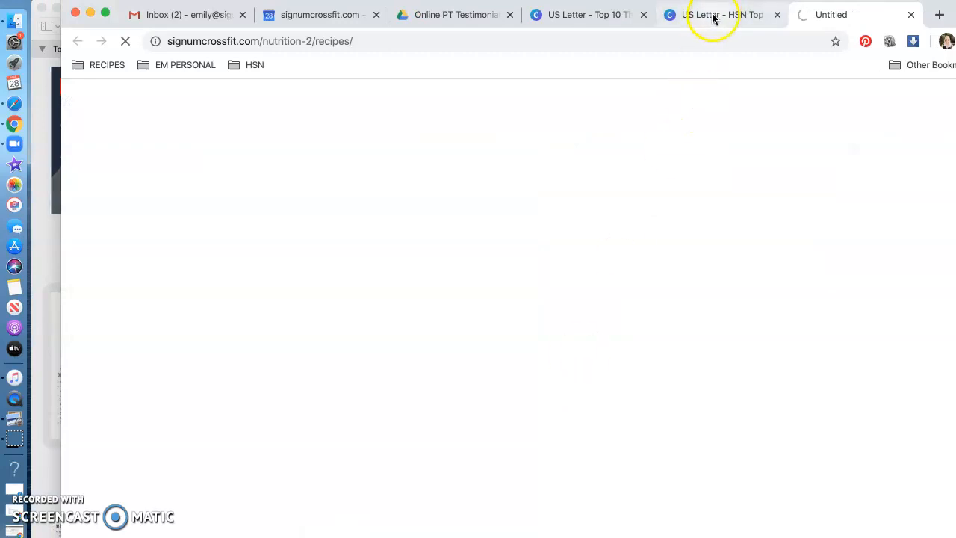
{"action": "mouse_move", "coordinate": [720, 15]}
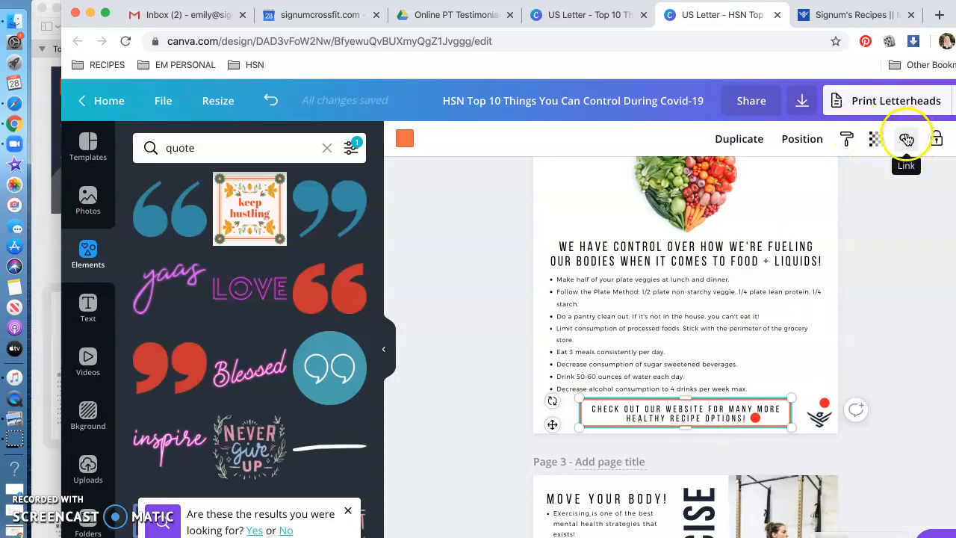
{"action": "left_click", "coordinate": [906, 139]}
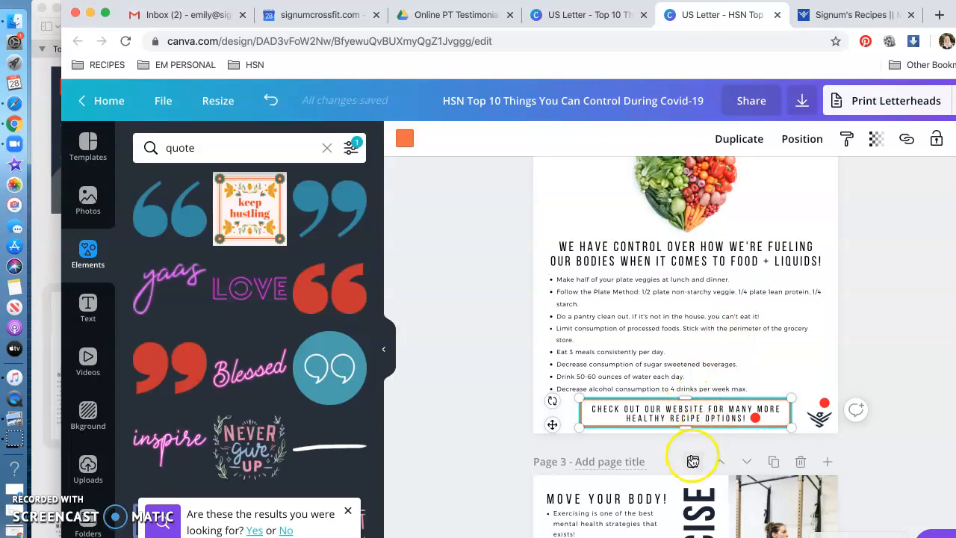
{"action": "scroll", "scroll_direction": "down", "scroll_amount": 3}
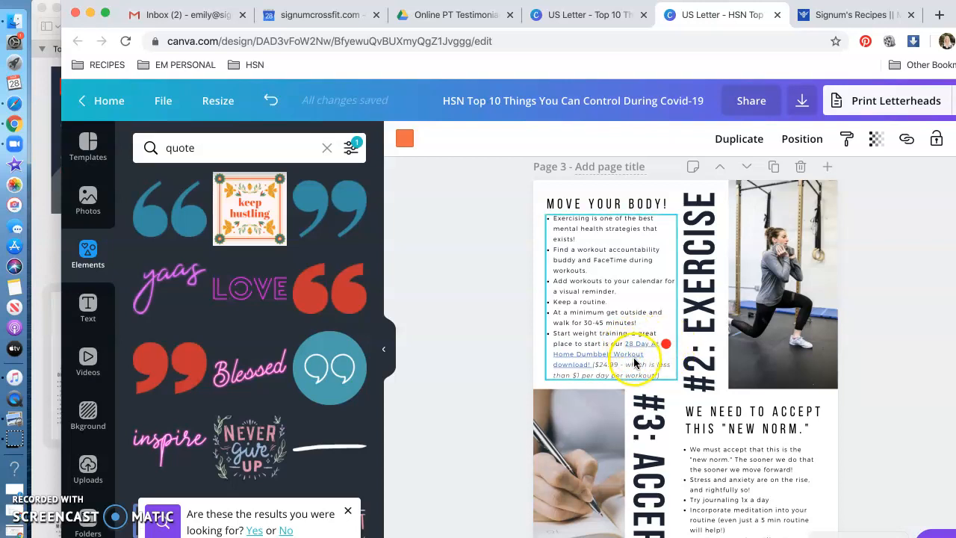
{"action": "left_click", "coordinate": [635, 351]}
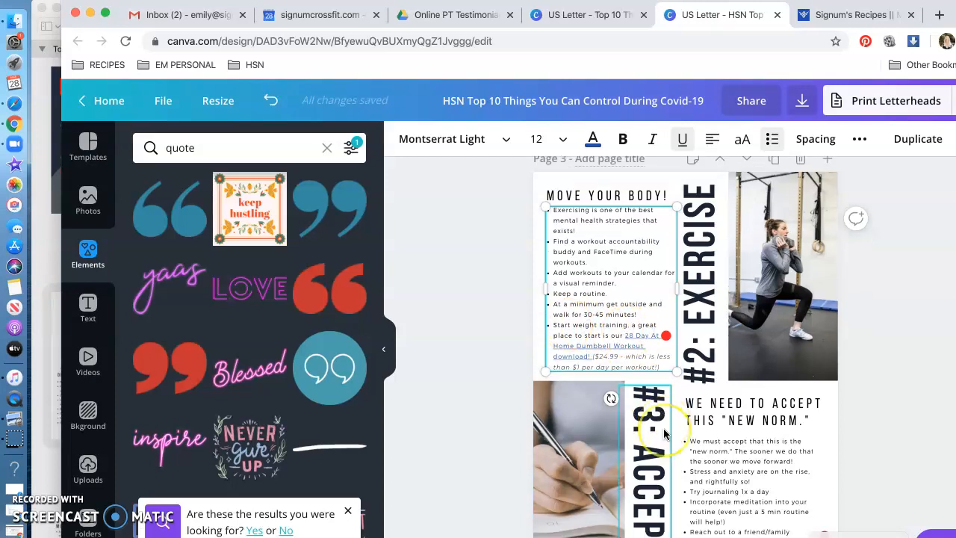
{"action": "scroll", "scroll_direction": "down", "scroll_amount": 3}
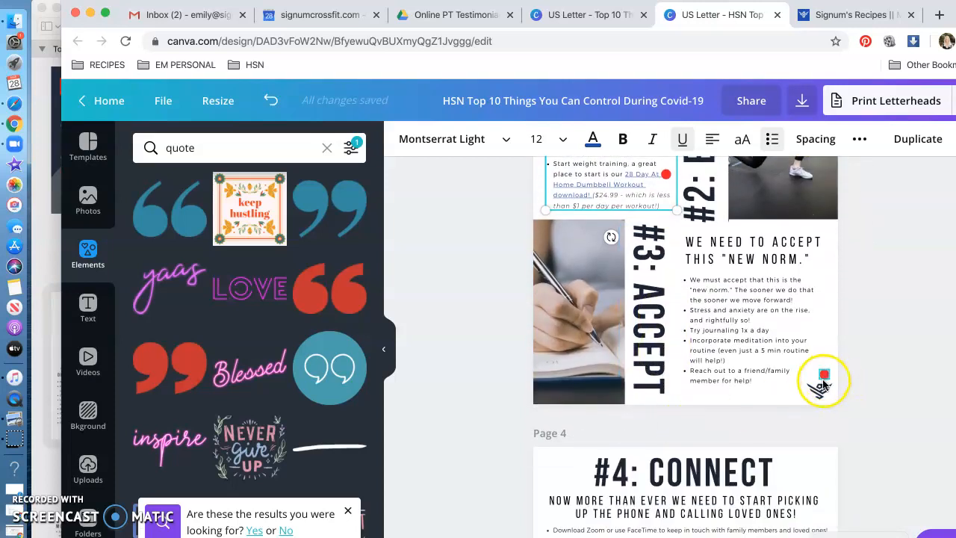
{"action": "left_click", "coordinate": [747, 336]}
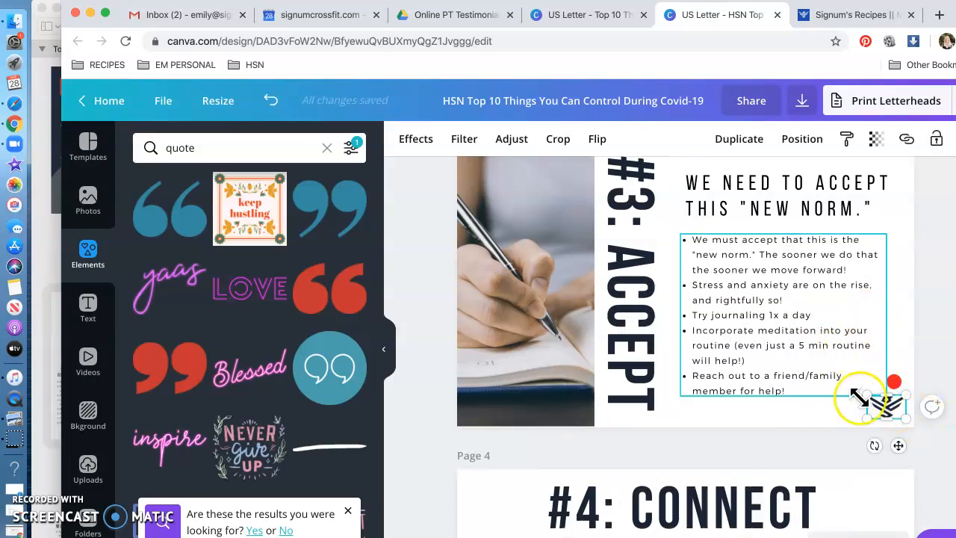
{"action": "scroll", "scroll_direction": "down", "scroll_amount": 3}
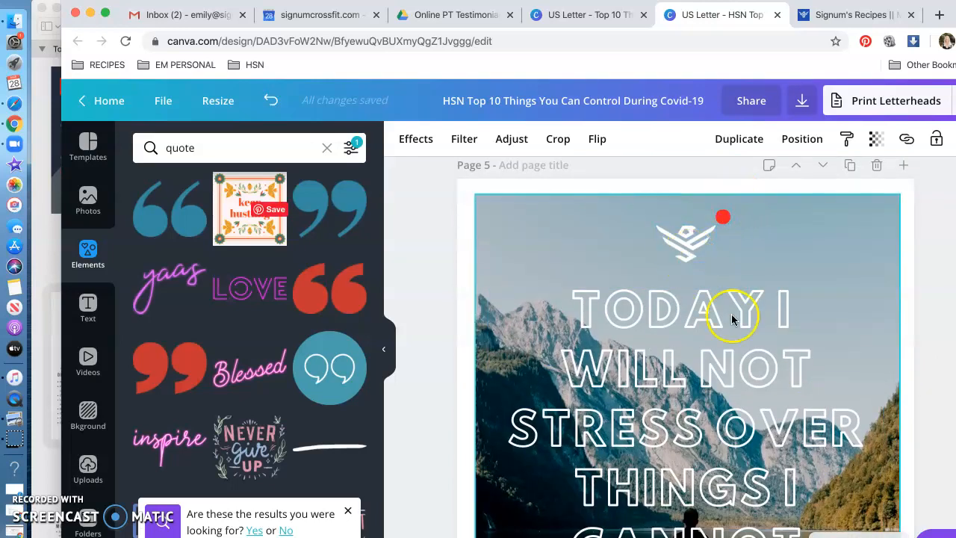
{"action": "scroll", "scroll_direction": "down", "scroll_amount": 3}
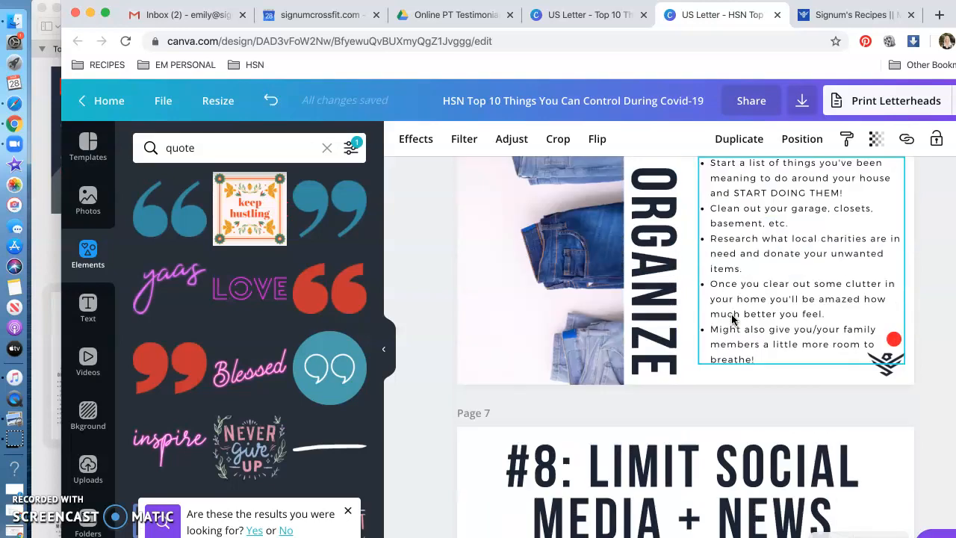
{"action": "scroll", "scroll_direction": "down", "scroll_amount": 3}
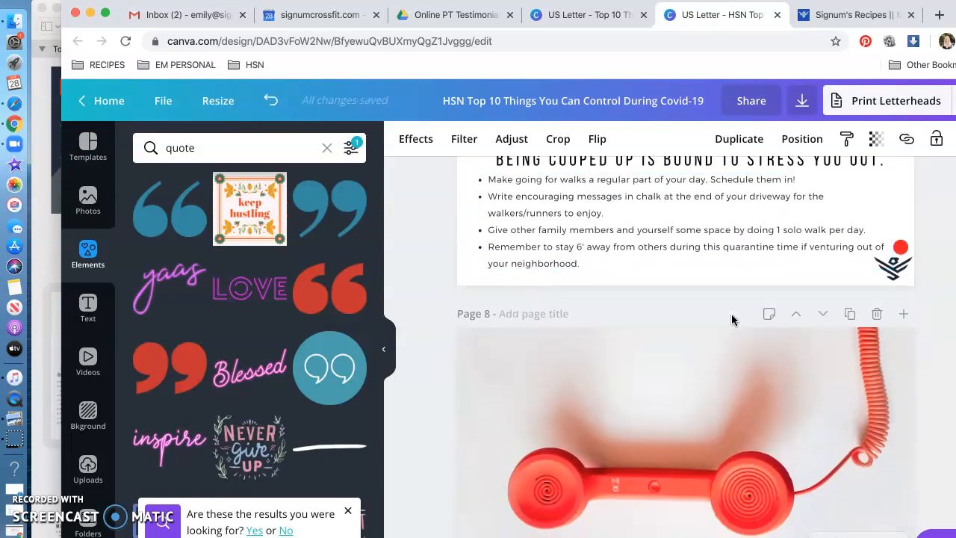
{"action": "scroll", "scroll_direction": "down", "scroll_amount": 3}
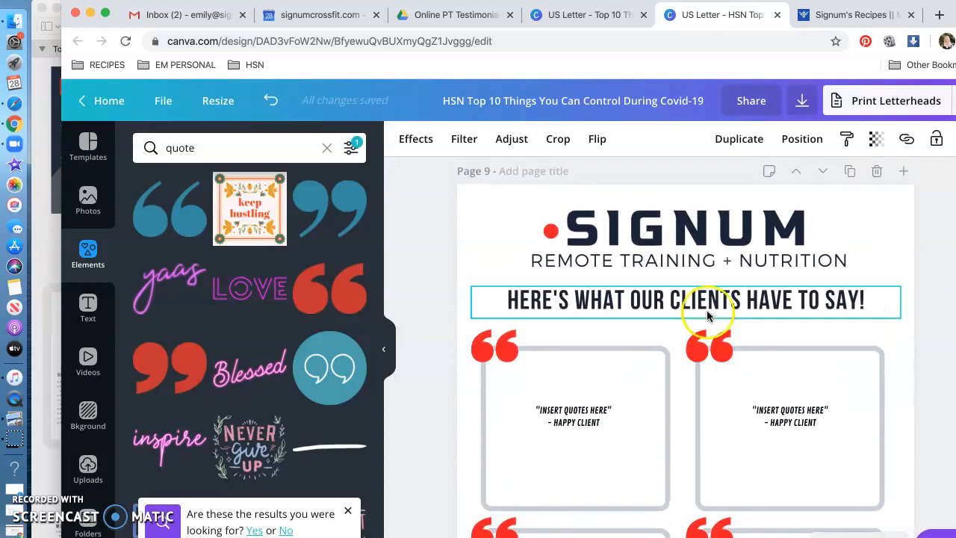
{"action": "left_click", "coordinate": [573, 415]}
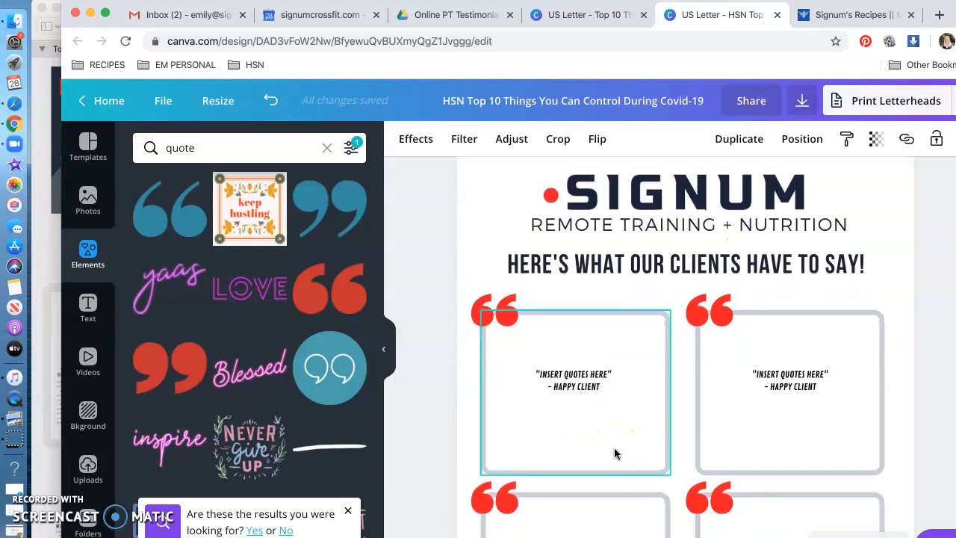
{"action": "scroll", "scroll_direction": "down", "scroll_amount": 3}
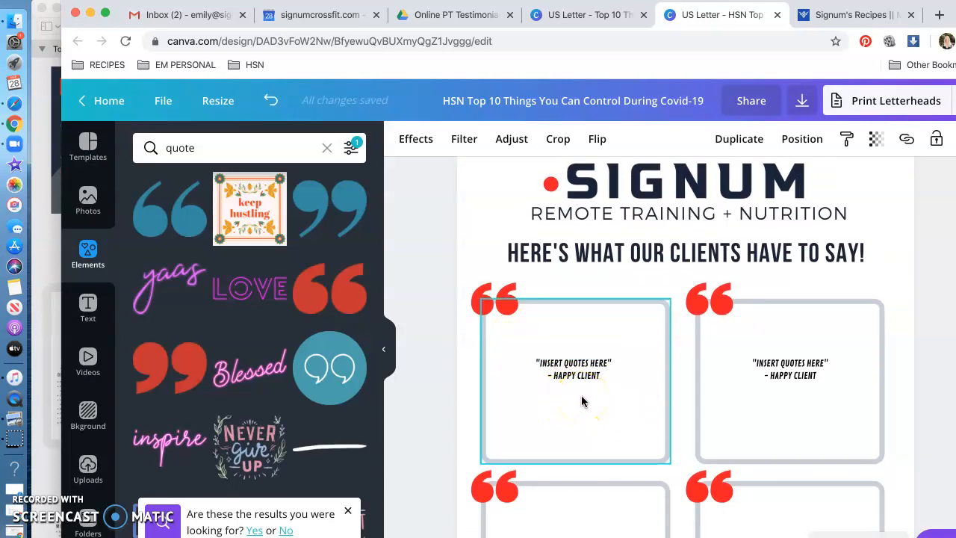
{"action": "scroll", "scroll_direction": "down", "scroll_amount": 3}
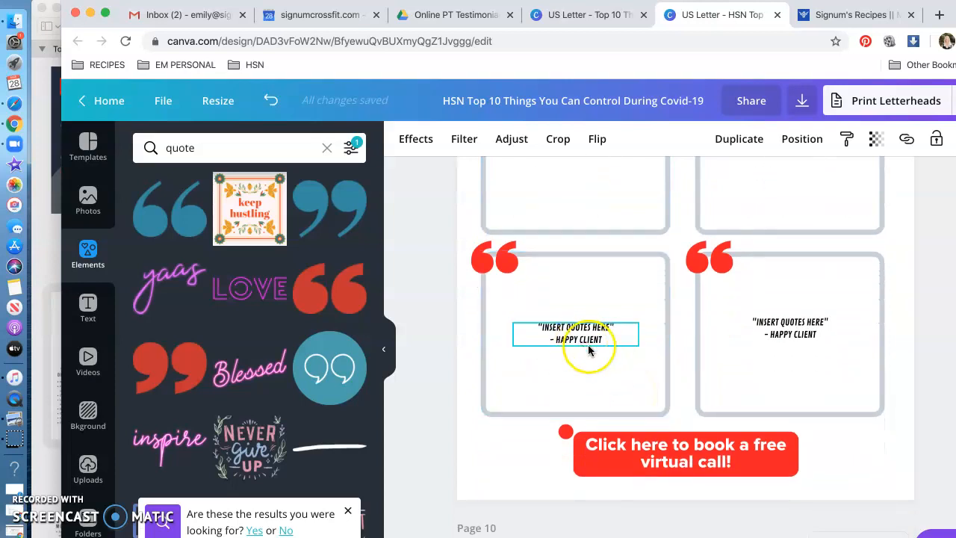
Step: Apply the Signum no-sweat-intro URL as the link on page 9's book-a-free-call button
{"action": "left_click", "coordinate": [685, 453]}
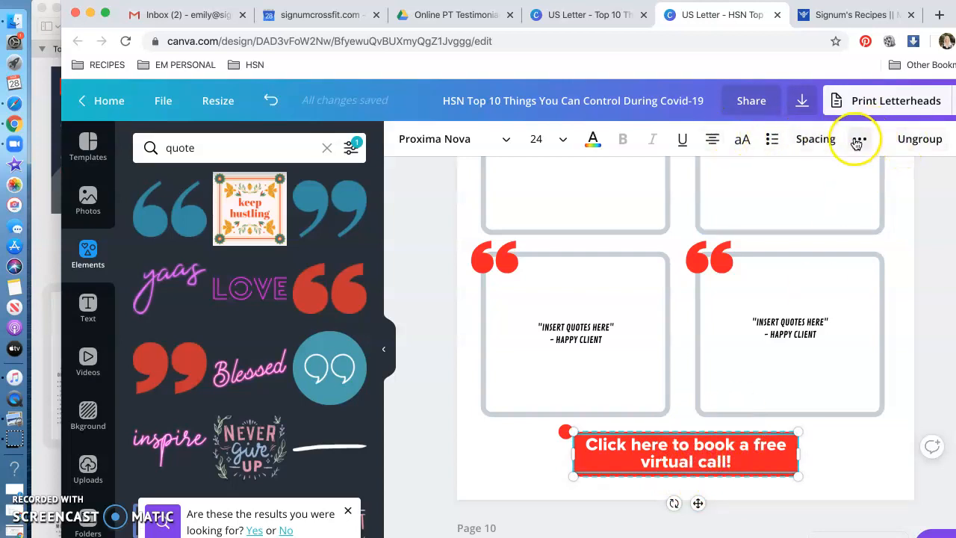
{"action": "left_click", "coordinate": [858, 139]}
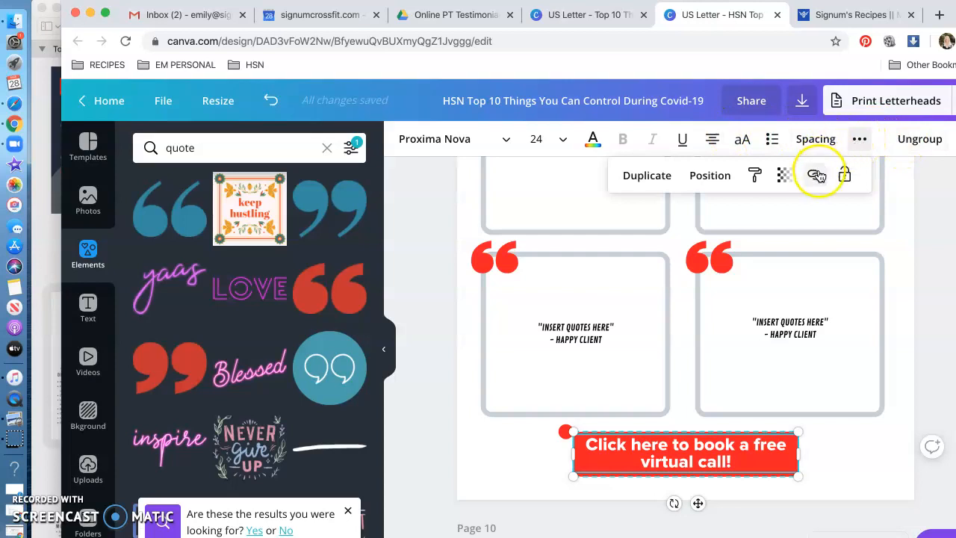
{"action": "left_click", "coordinate": [813, 175]}
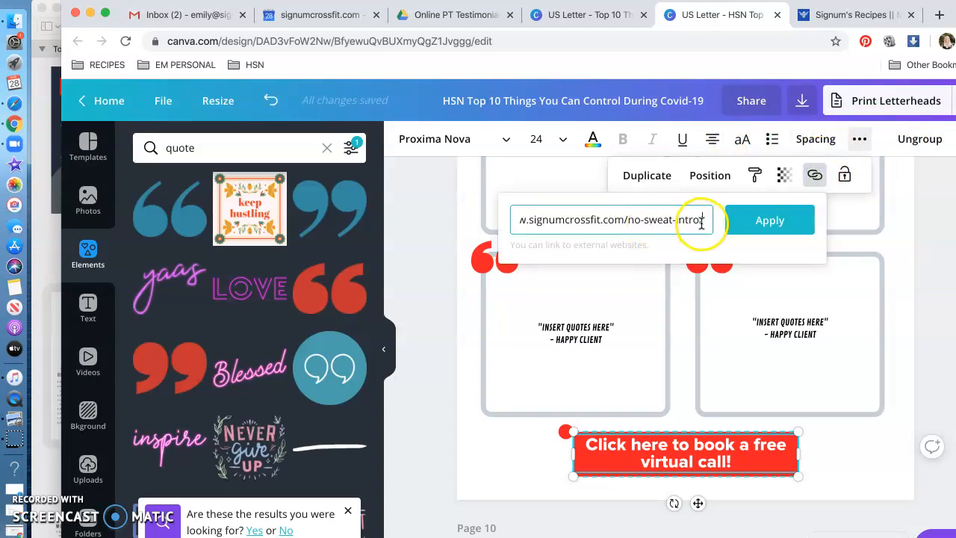
{"action": "left_click", "coordinate": [769, 220]}
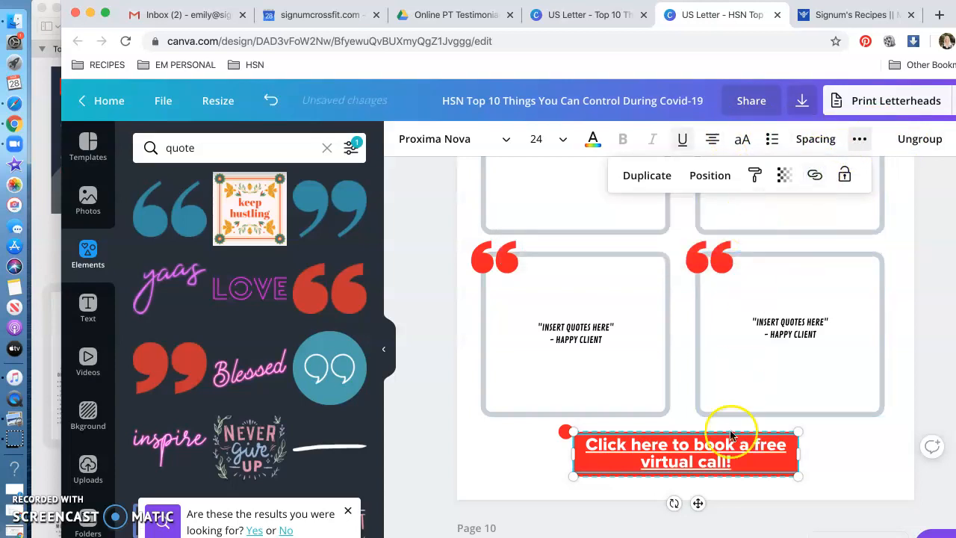
{"action": "scroll", "scroll_direction": "down", "scroll_amount": 3}
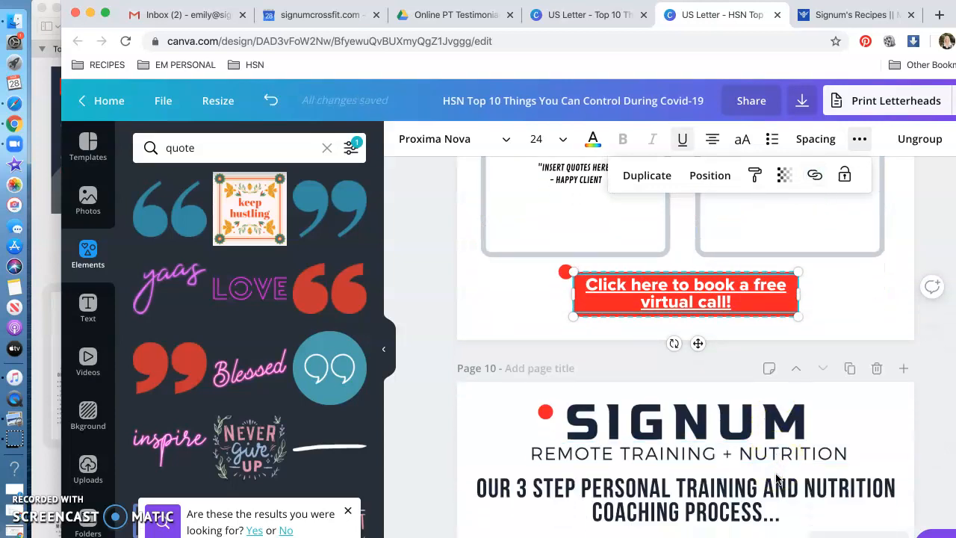
{"action": "scroll", "scroll_direction": "down", "scroll_amount": 3}
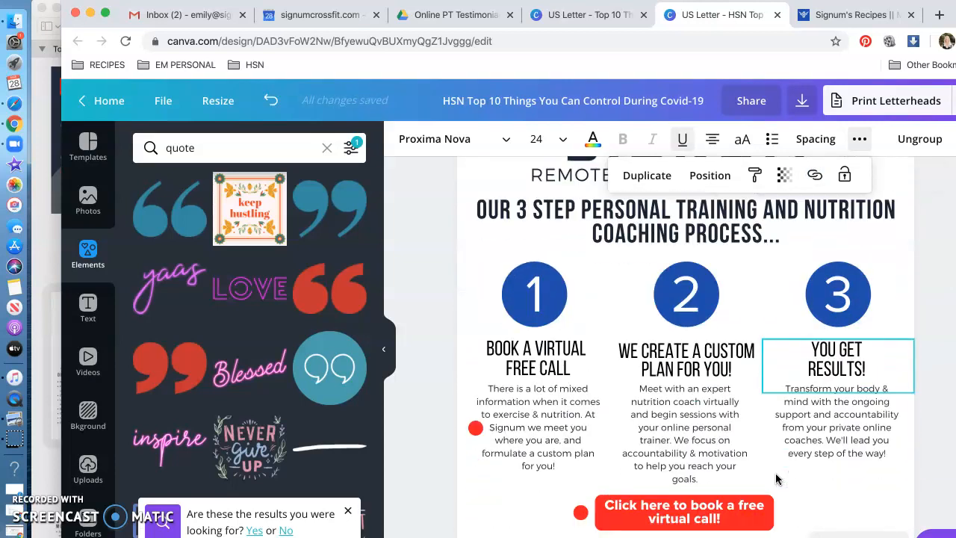
{"action": "scroll", "scroll_direction": "down", "scroll_amount": 3}
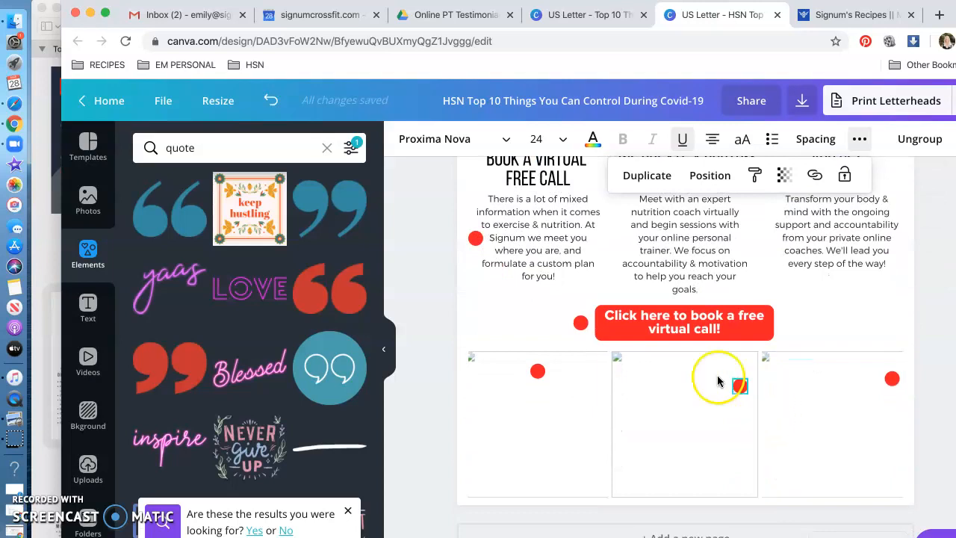
{"action": "left_click", "coordinate": [683, 322]}
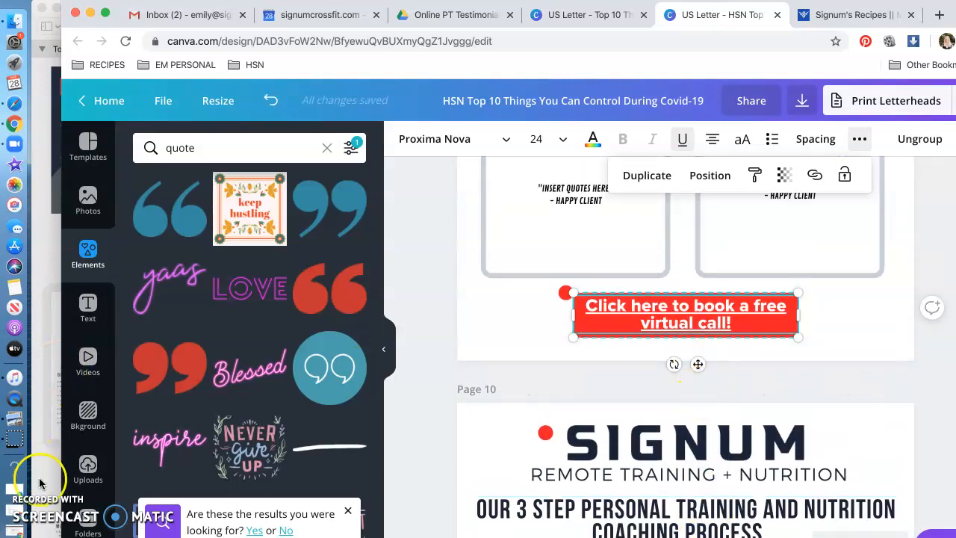